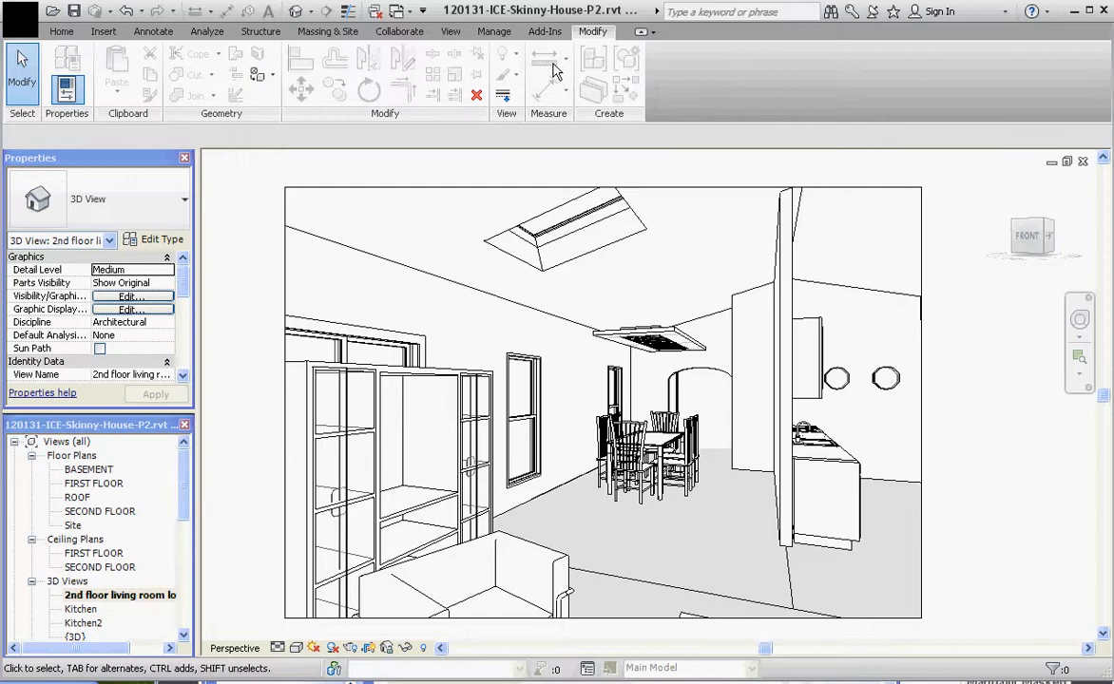
- Bring up the Rendering dialog for the living room 3D view from the View ribbon
{"action": "left_click", "coordinate": [449, 30]}
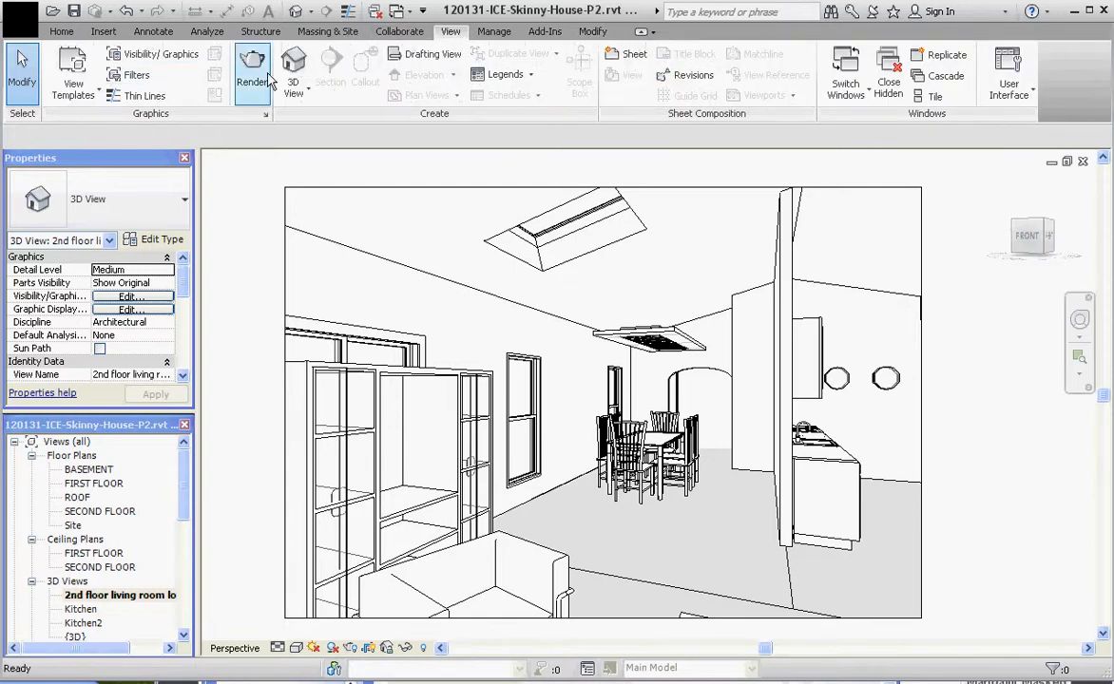
{"action": "mouse_move", "coordinate": [253, 67]}
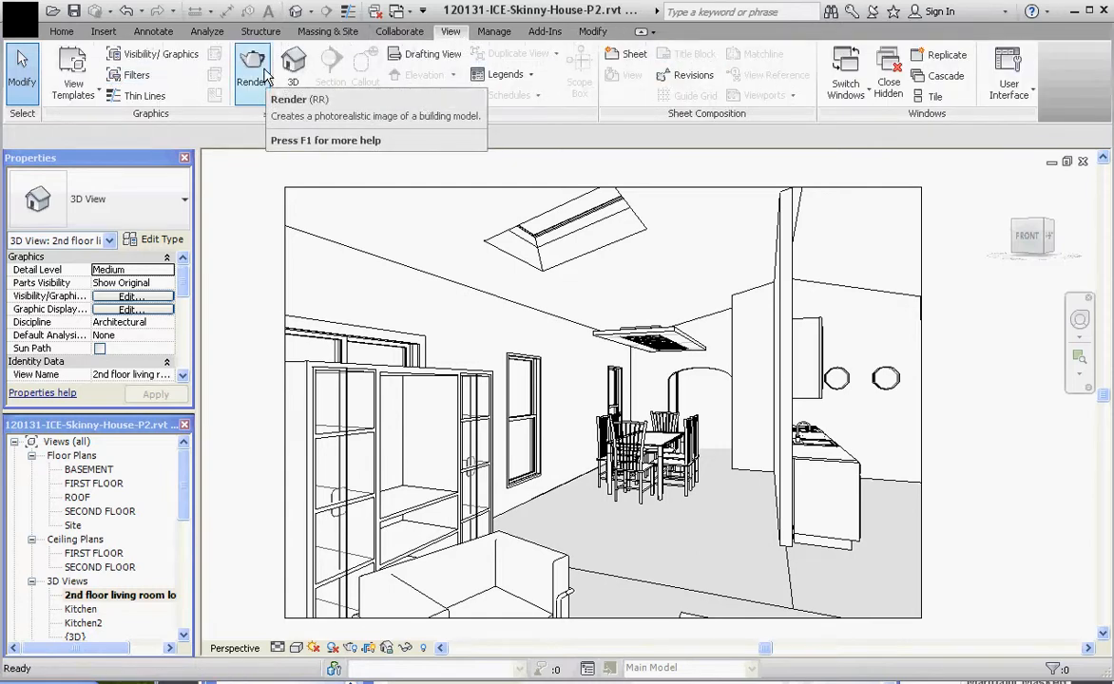
{"action": "left_click", "coordinate": [251, 67]}
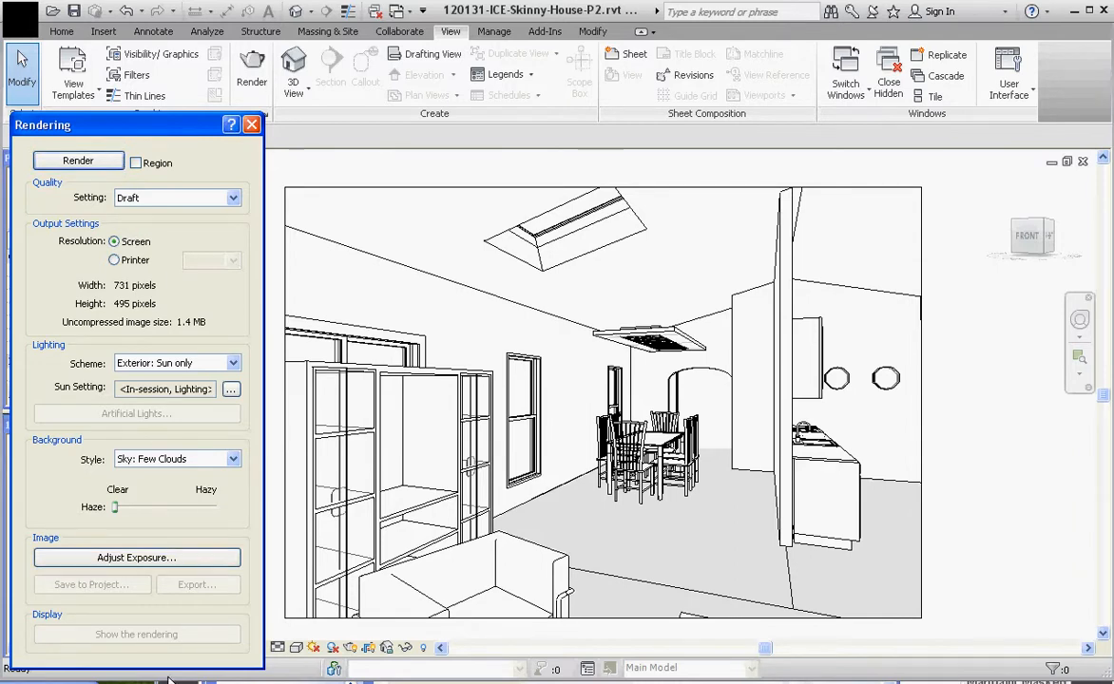
{"action": "mouse_move", "coordinate": [91, 161]}
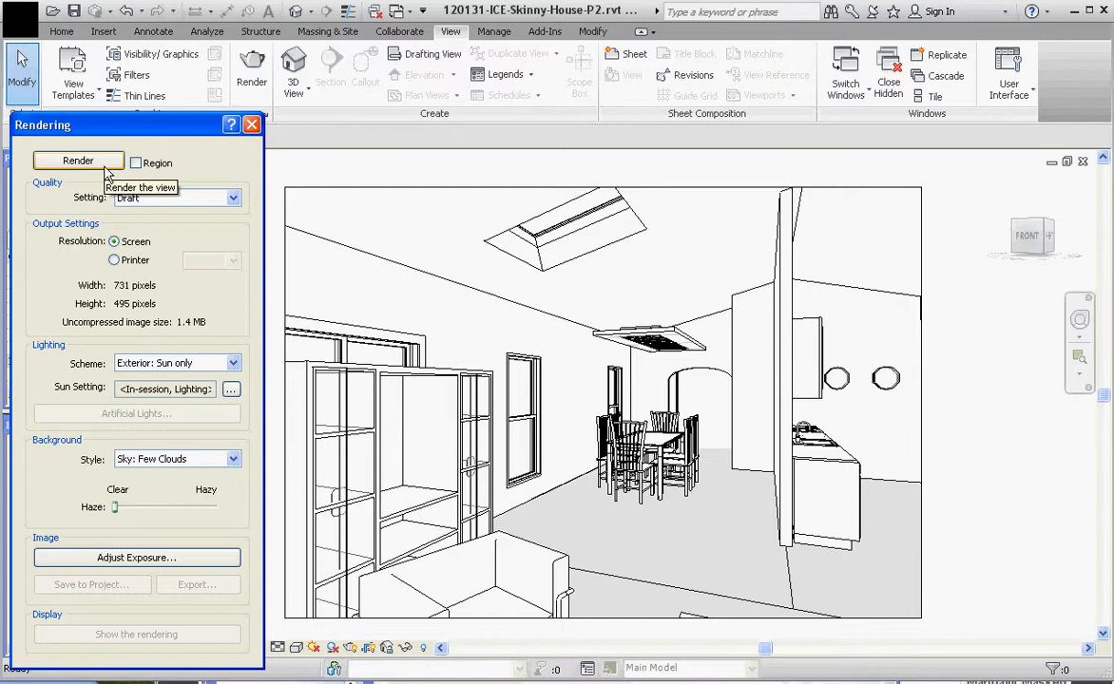
{"action": "mouse_move", "coordinate": [183, 142]}
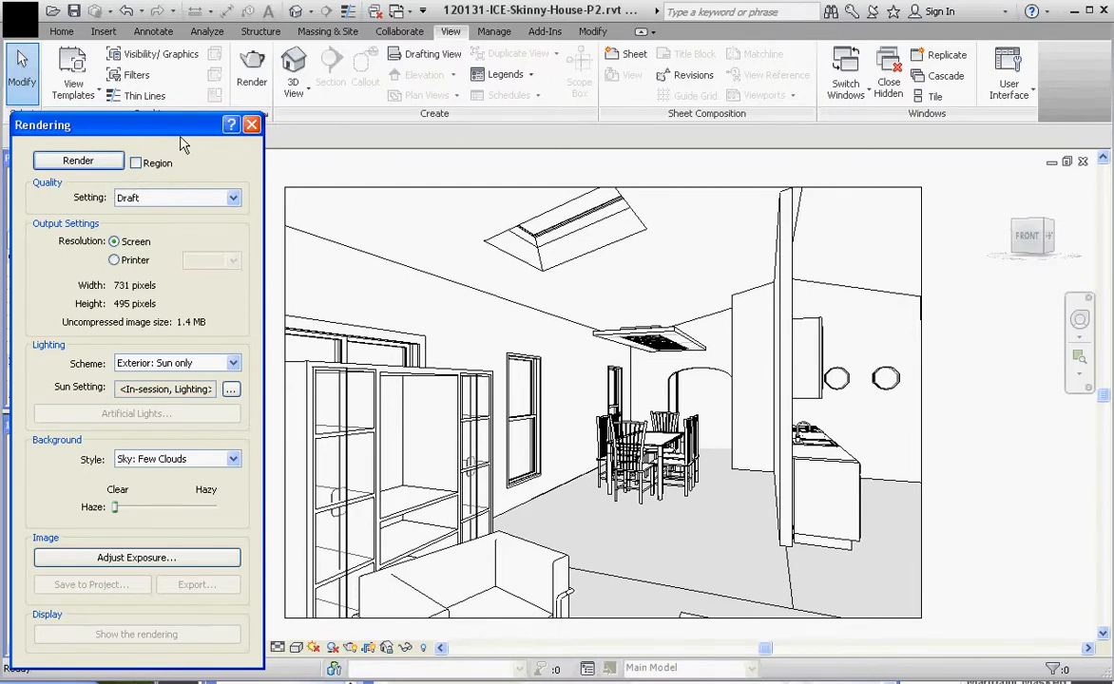
{"action": "mouse_move", "coordinate": [80, 164]}
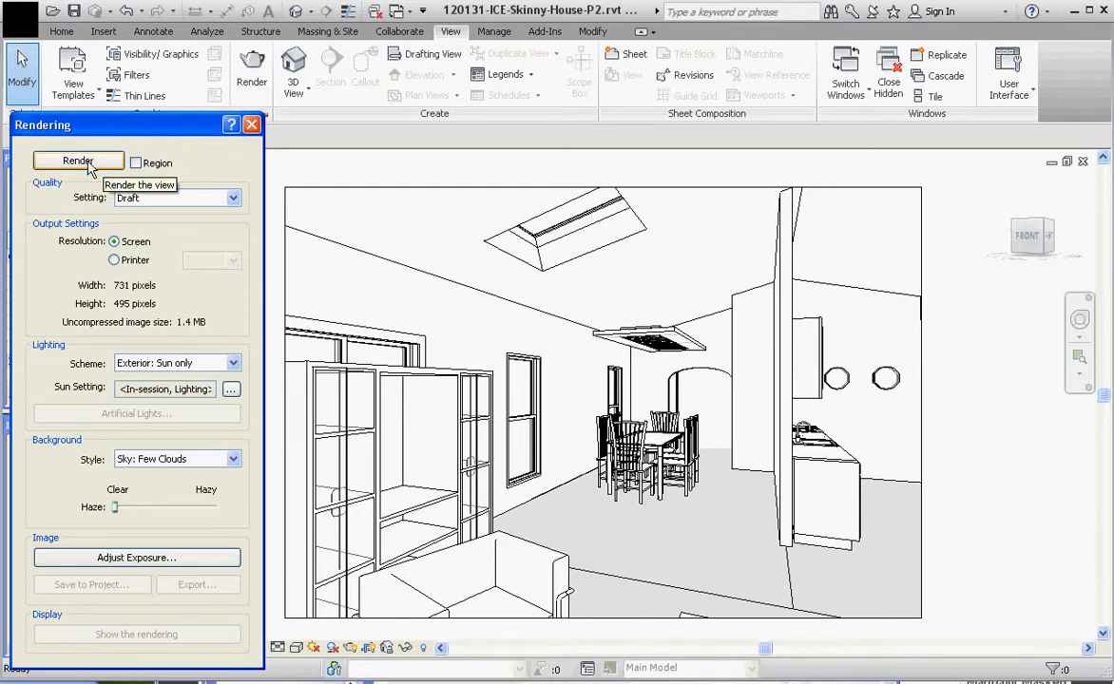
{"action": "mouse_move", "coordinate": [188, 197]}
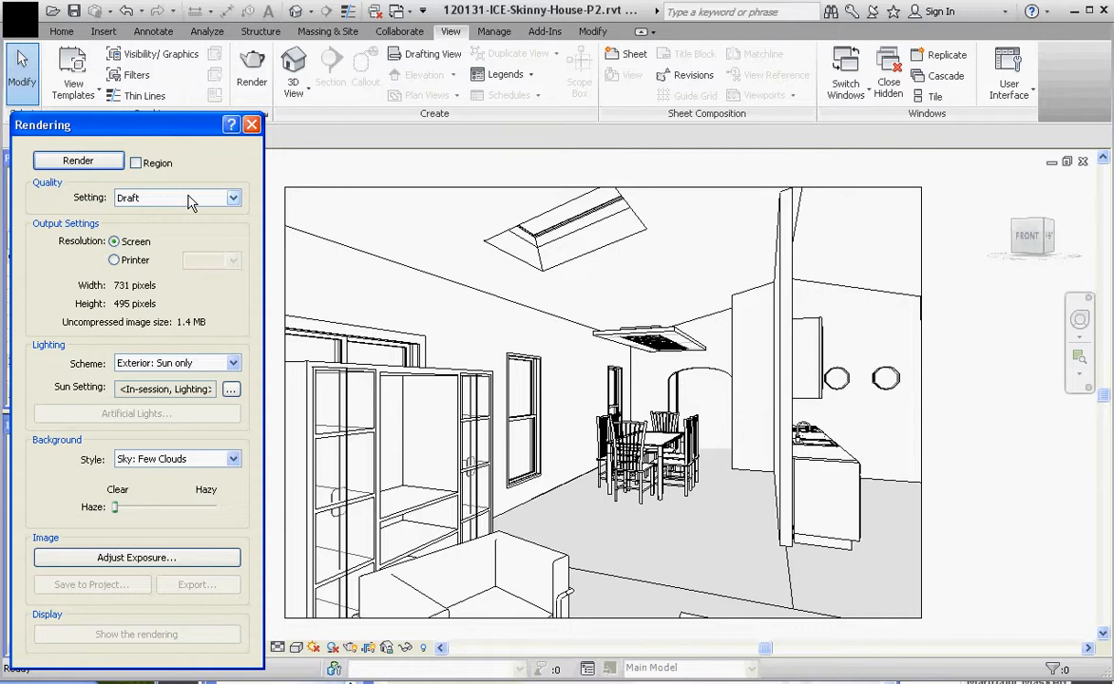
{"action": "mouse_move", "coordinate": [189, 202]}
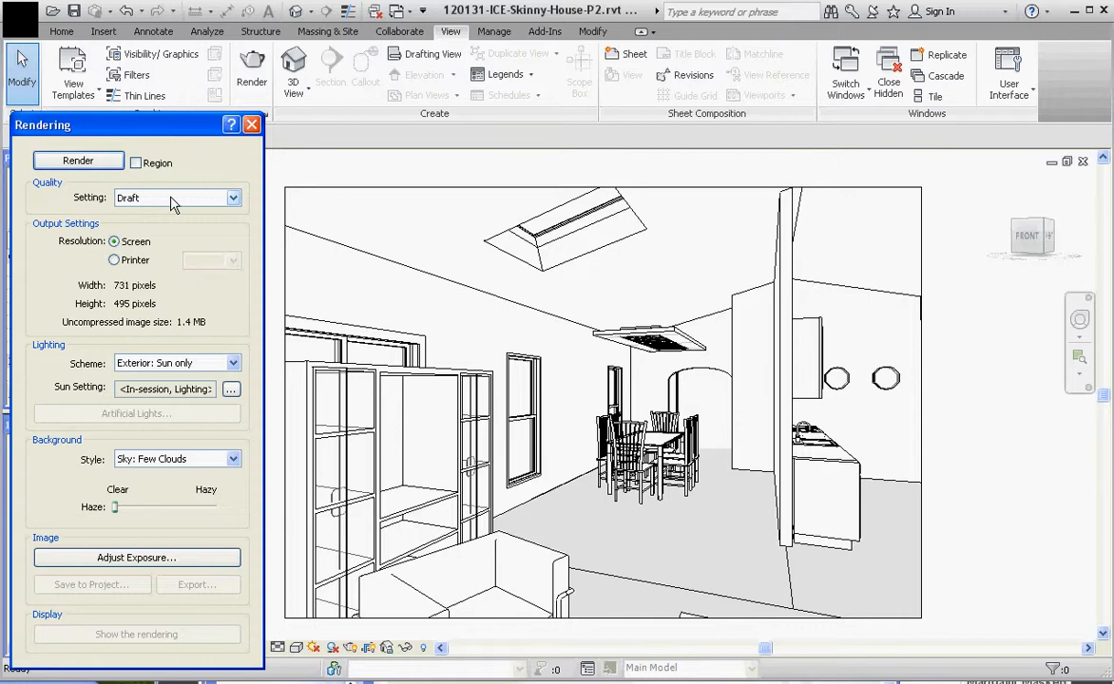
{"action": "mouse_move", "coordinate": [87, 259]}
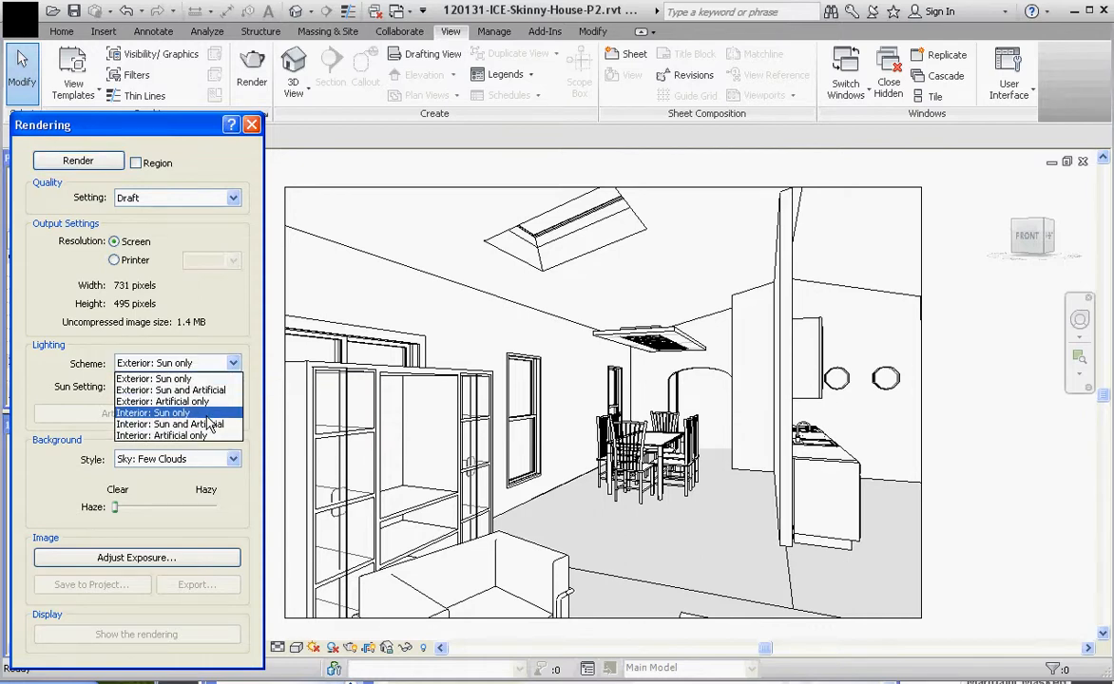
{"action": "mouse_move", "coordinate": [171, 390]}
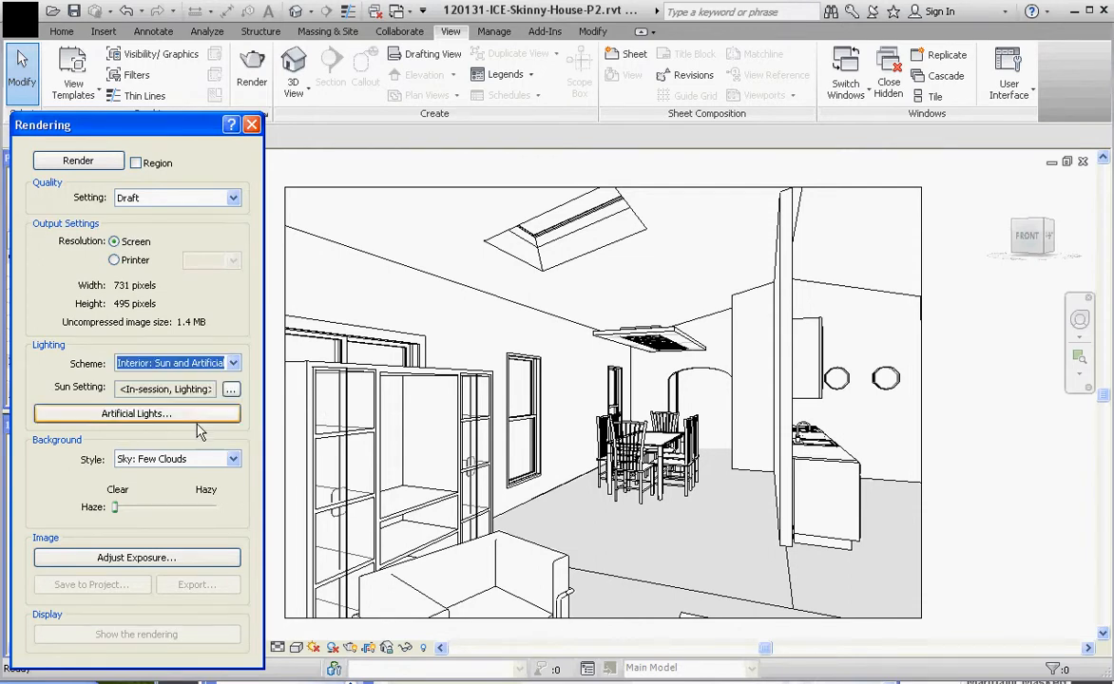
{"action": "mouse_move", "coordinate": [76, 403]}
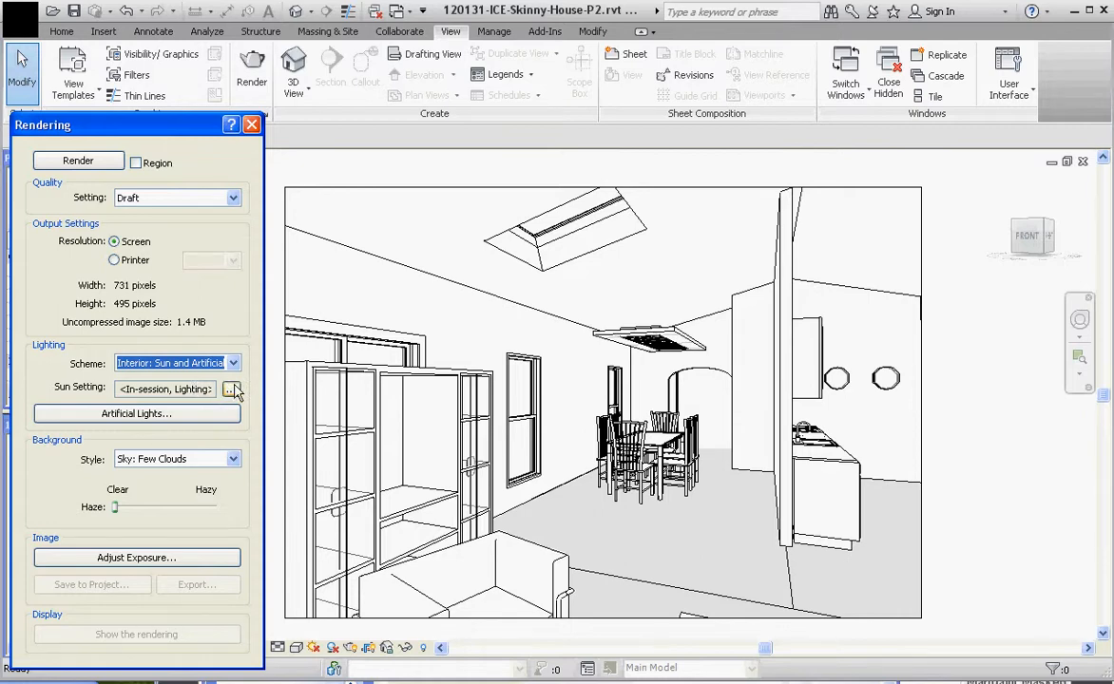
- Show the sun position: azimuth 135°, altitude 35° relative to view, ground plane at BASEMENT
{"action": "left_click", "coordinate": [232, 390]}
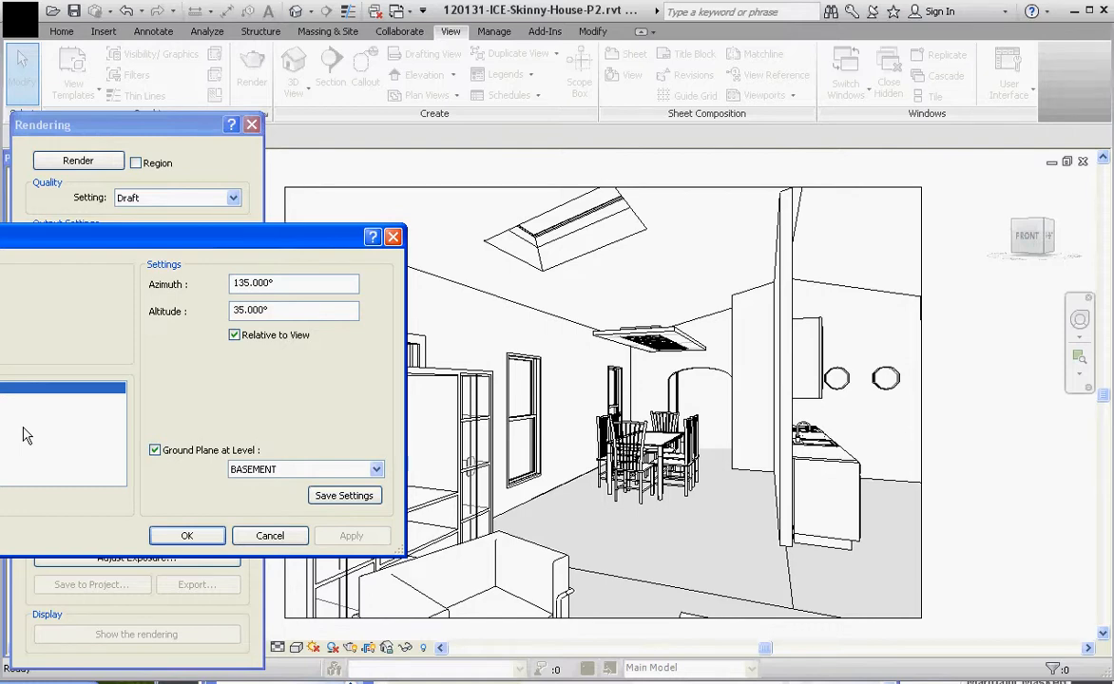
{"action": "mouse_move", "coordinate": [183, 474]}
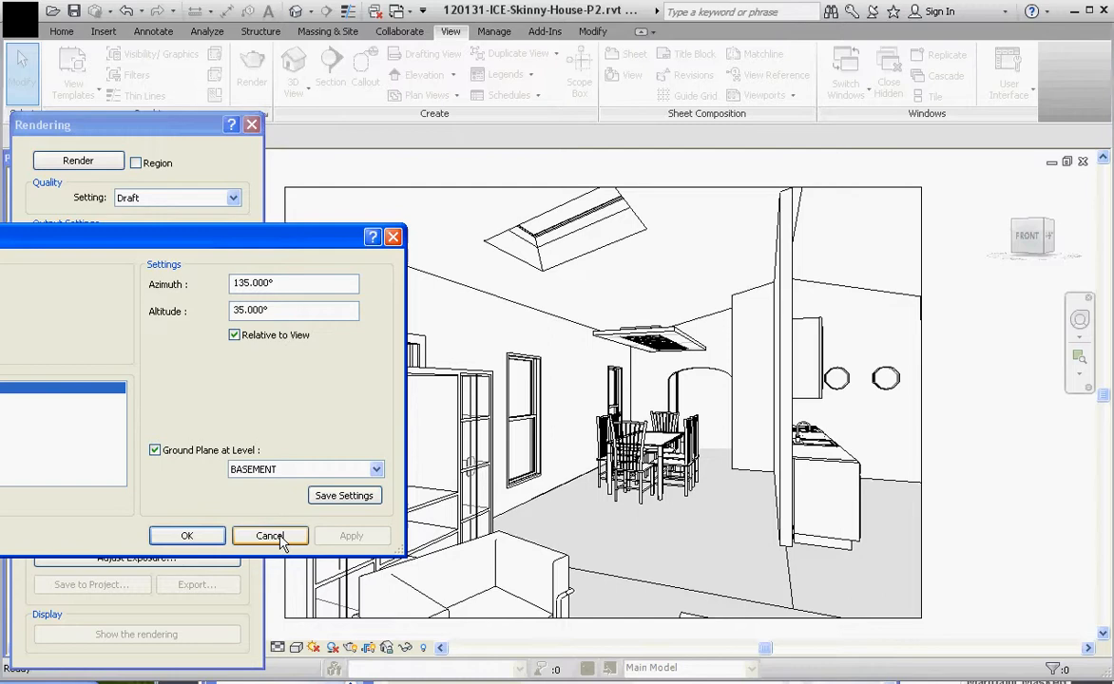
{"action": "mouse_move", "coordinate": [186, 536]}
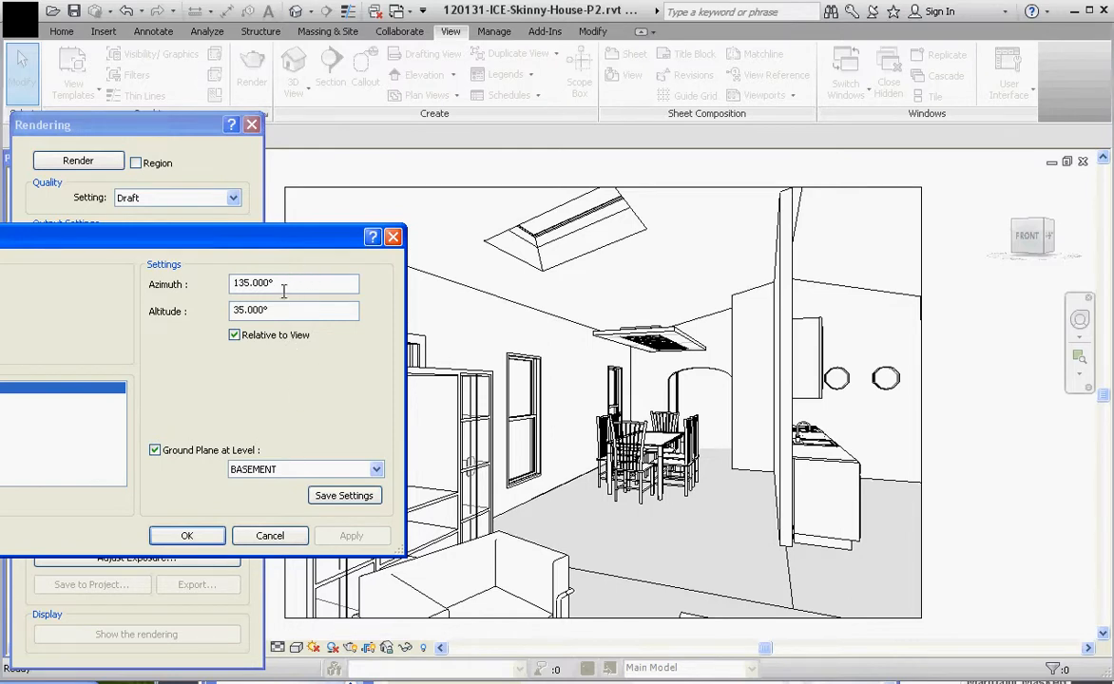
{"action": "mouse_move", "coordinate": [194, 601]}
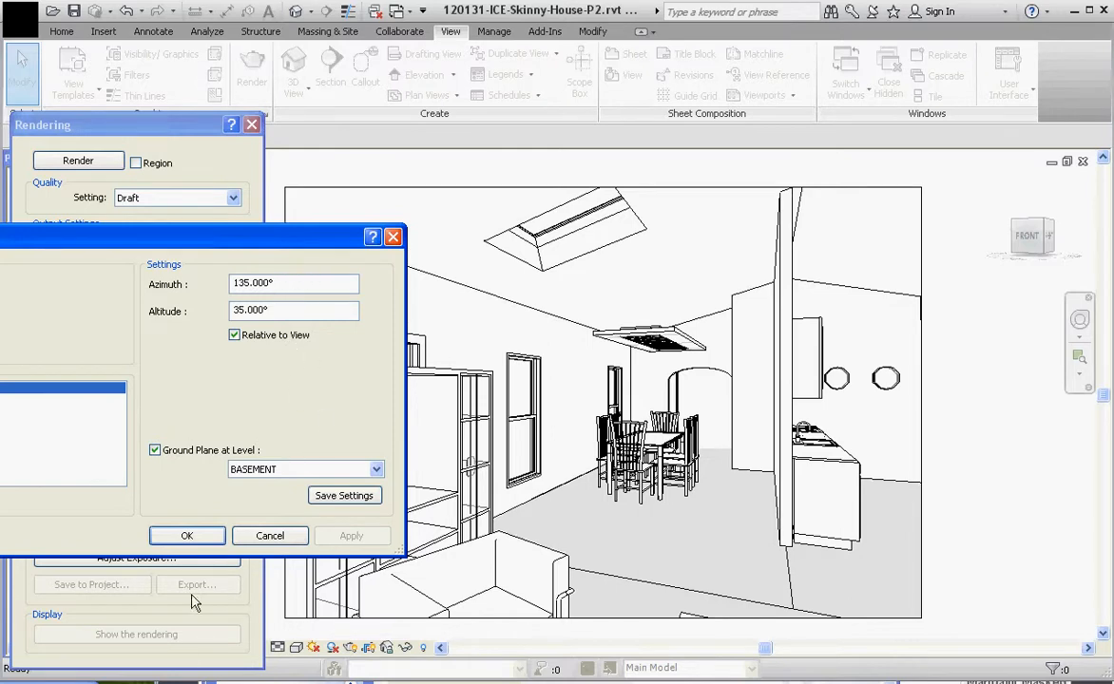
- Review and confirm the artificial lights, then set the background to Sky: Very Few Clouds
{"action": "left_click", "coordinate": [187, 536]}
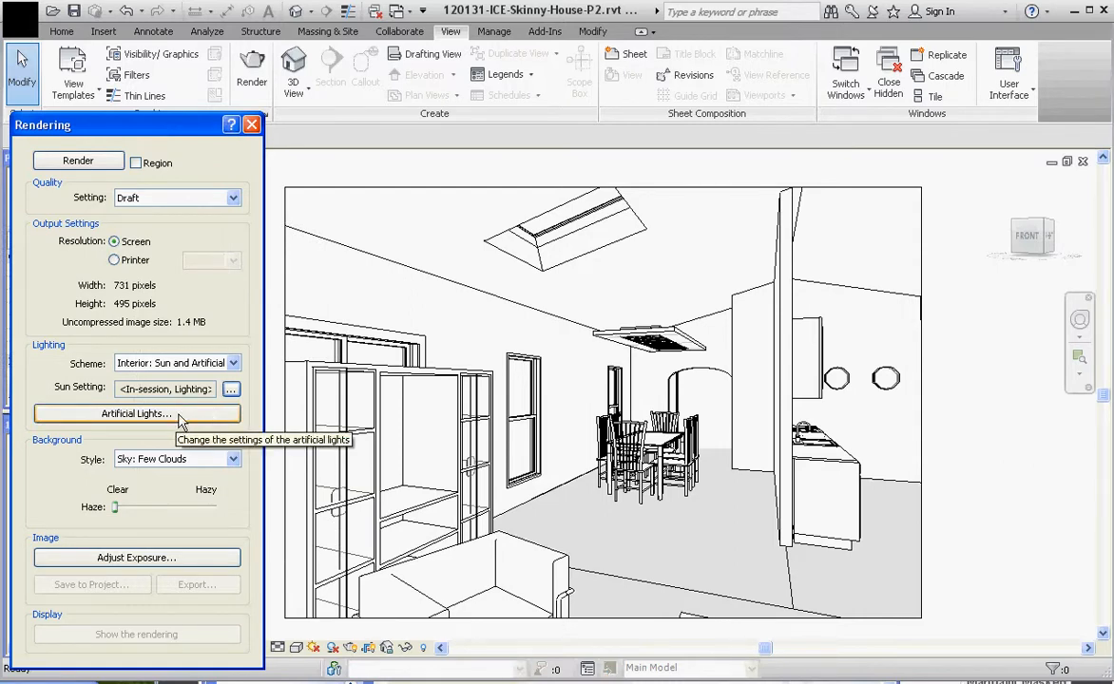
{"action": "left_click", "coordinate": [136, 414]}
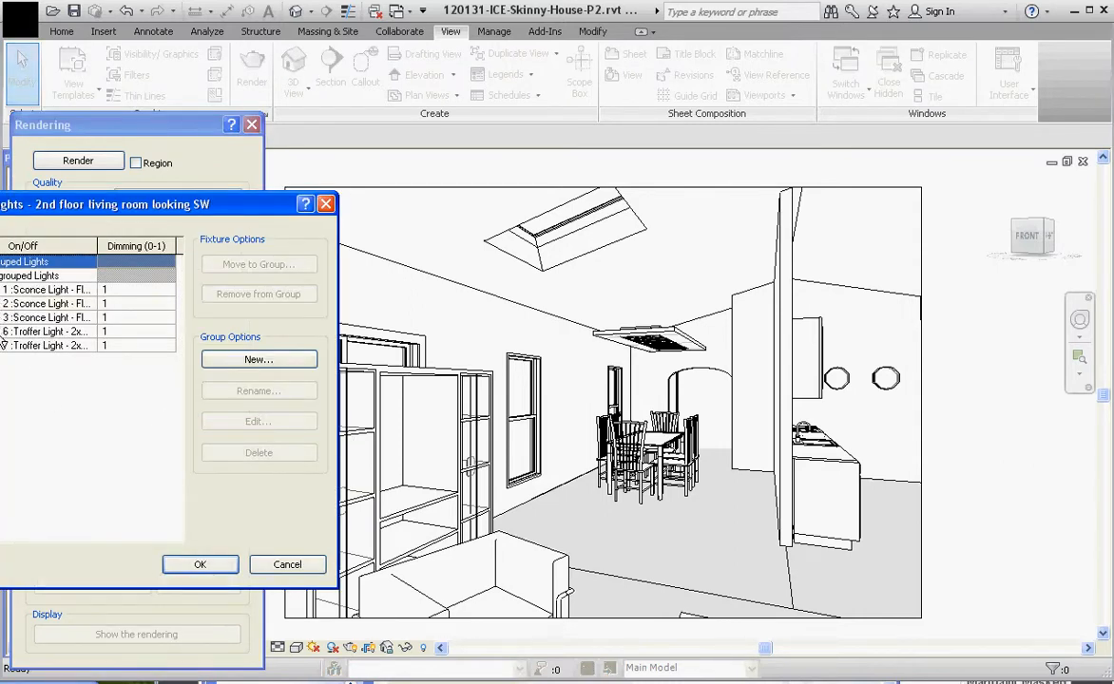
{"action": "left_click", "coordinate": [48, 289]}
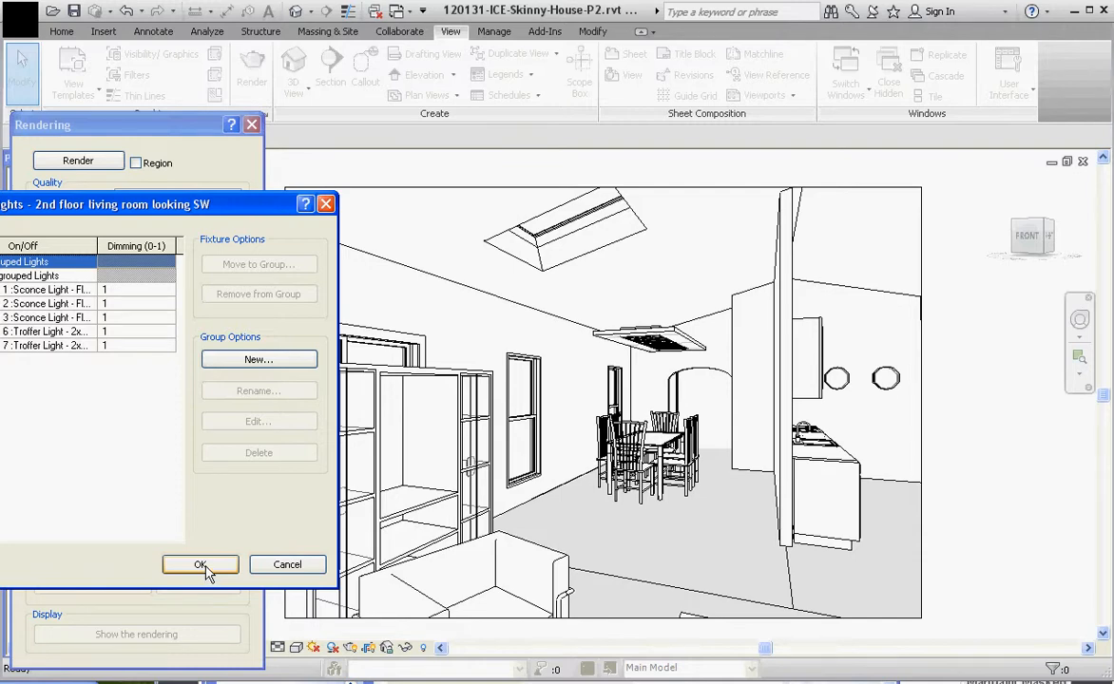
{"action": "left_click", "coordinate": [199, 565]}
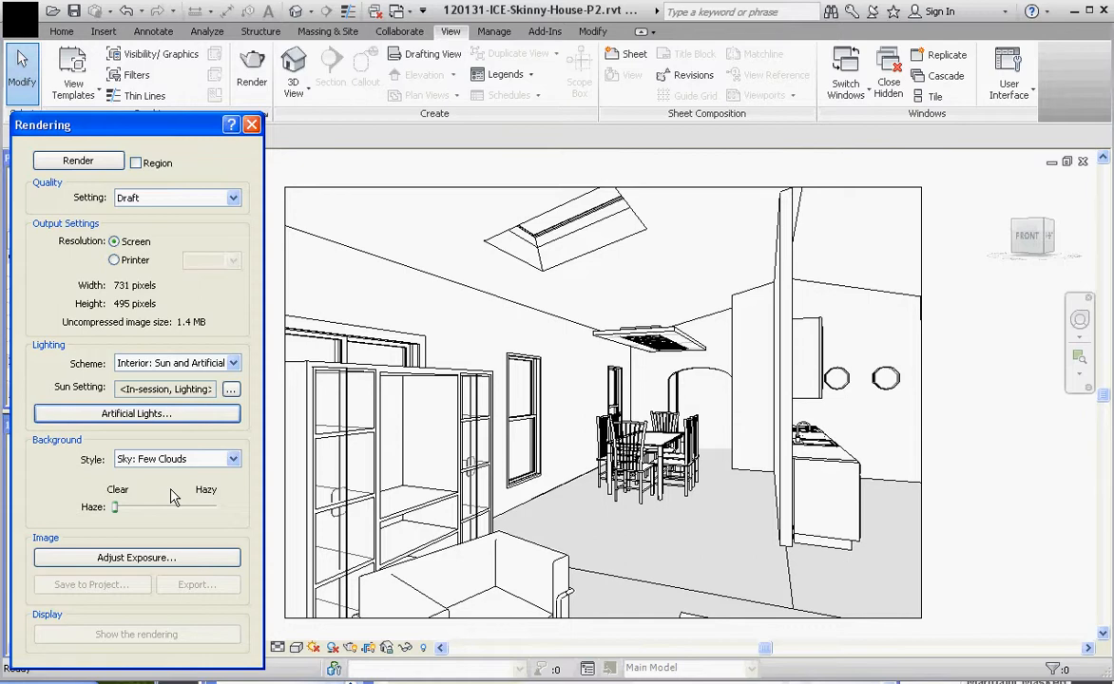
{"action": "left_click", "coordinate": [232, 459]}
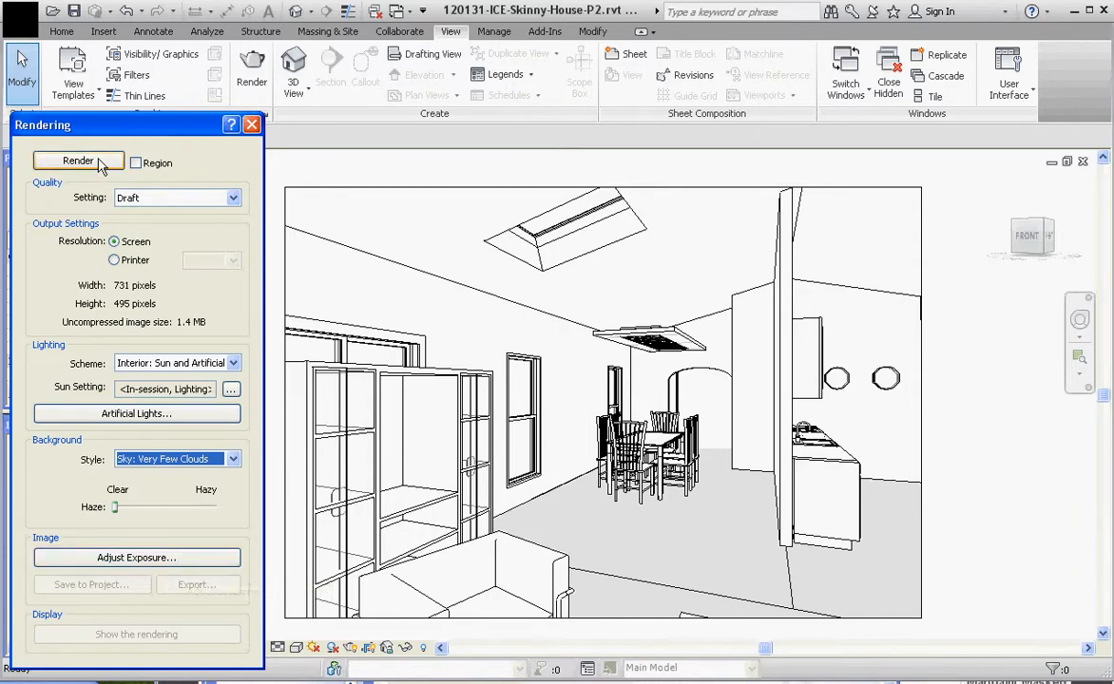
- Render the living room view and let the progress run to 100%
{"action": "left_click", "coordinate": [78, 160]}
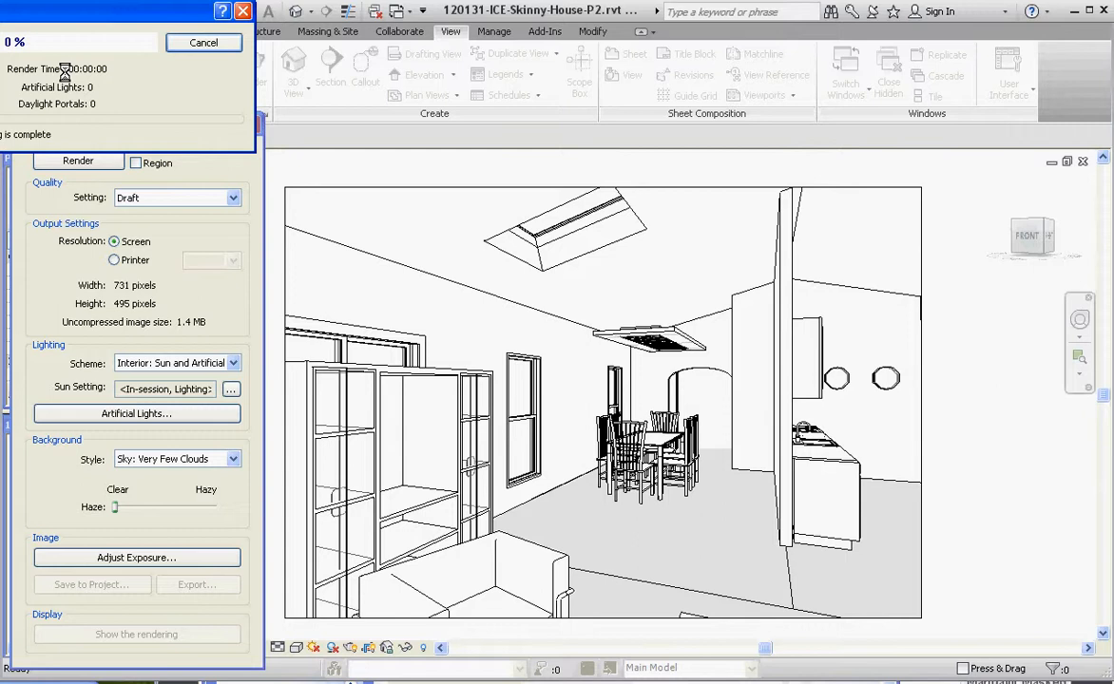
{"action": "left_click", "coordinate": [78, 160]}
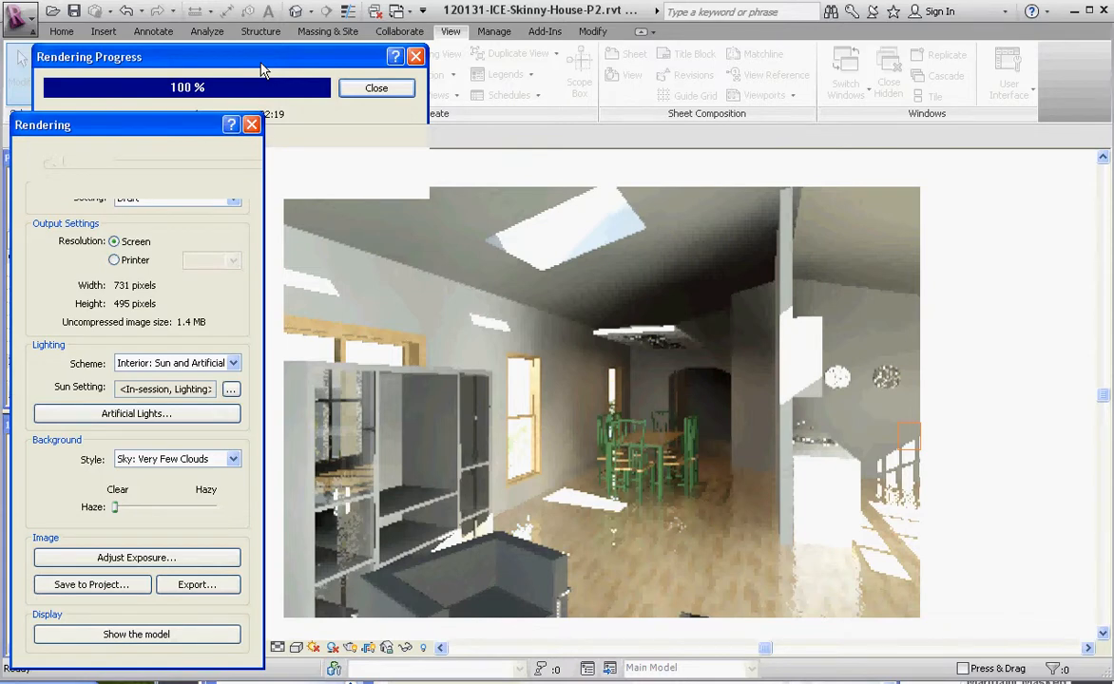
- Dismiss the Rendering Progress window, keeping the rendered image in the view
{"action": "left_click", "coordinate": [377, 87]}
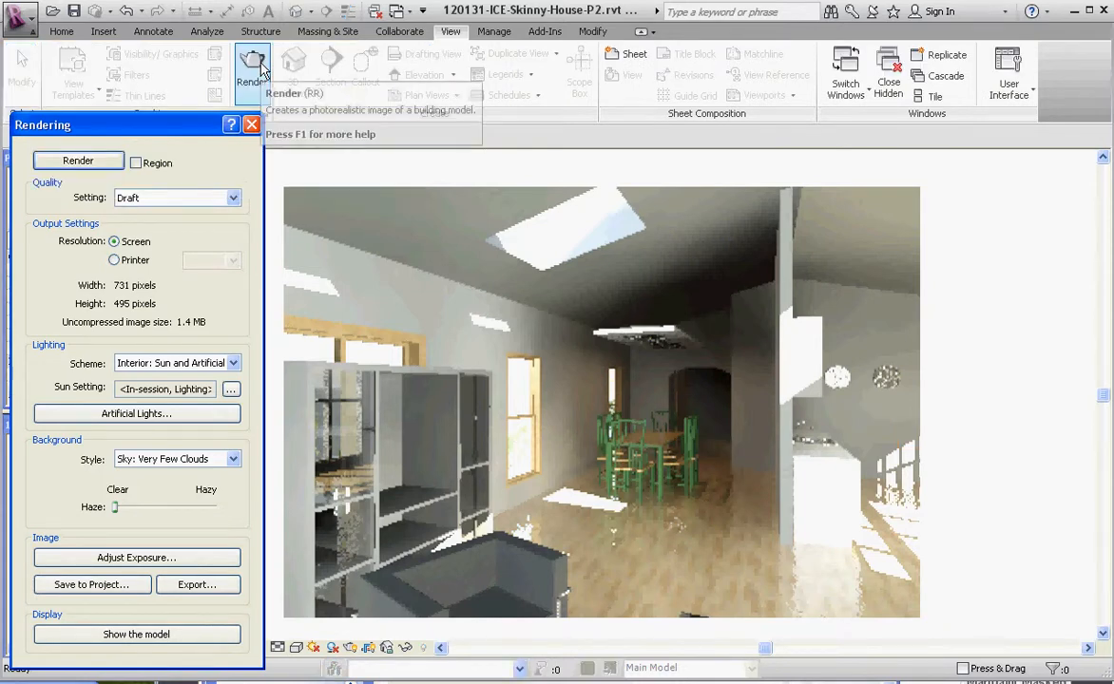
{"action": "mouse_move", "coordinate": [251, 61]}
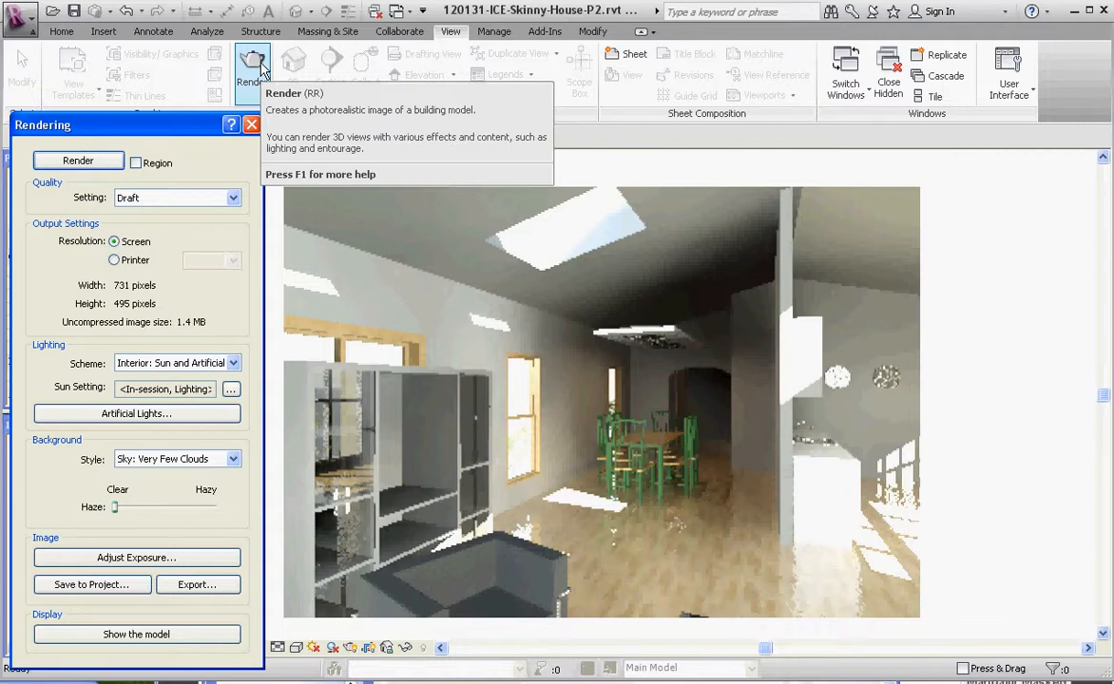
{"action": "mouse_move", "coordinate": [707, 435]}
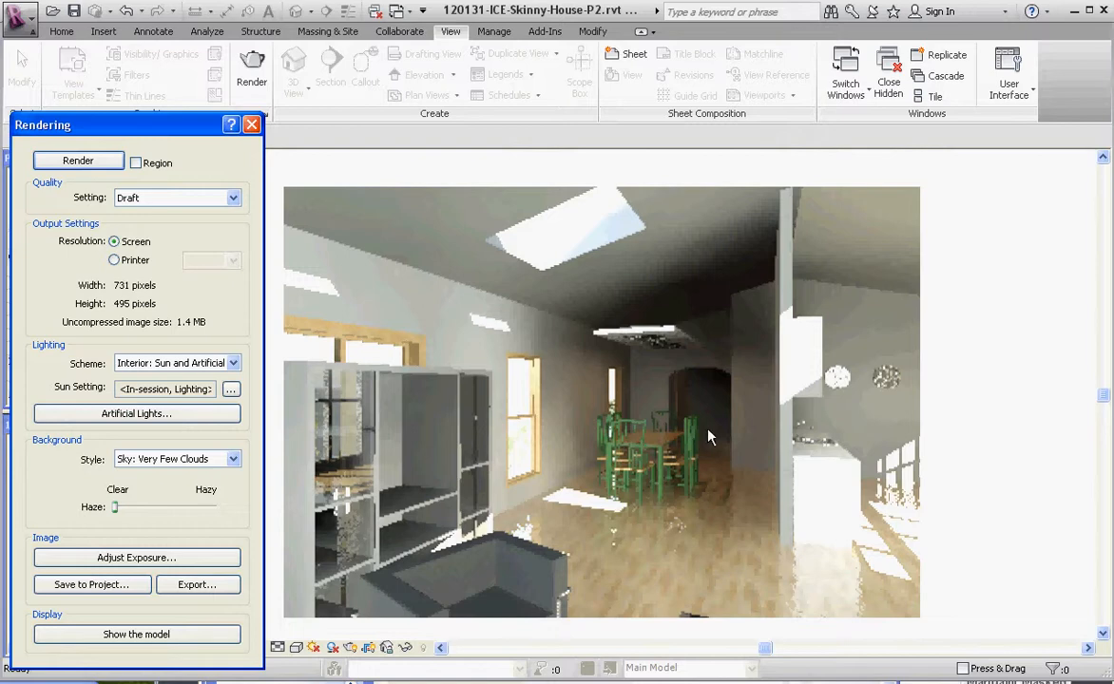
{"action": "mouse_move", "coordinate": [662, 411]}
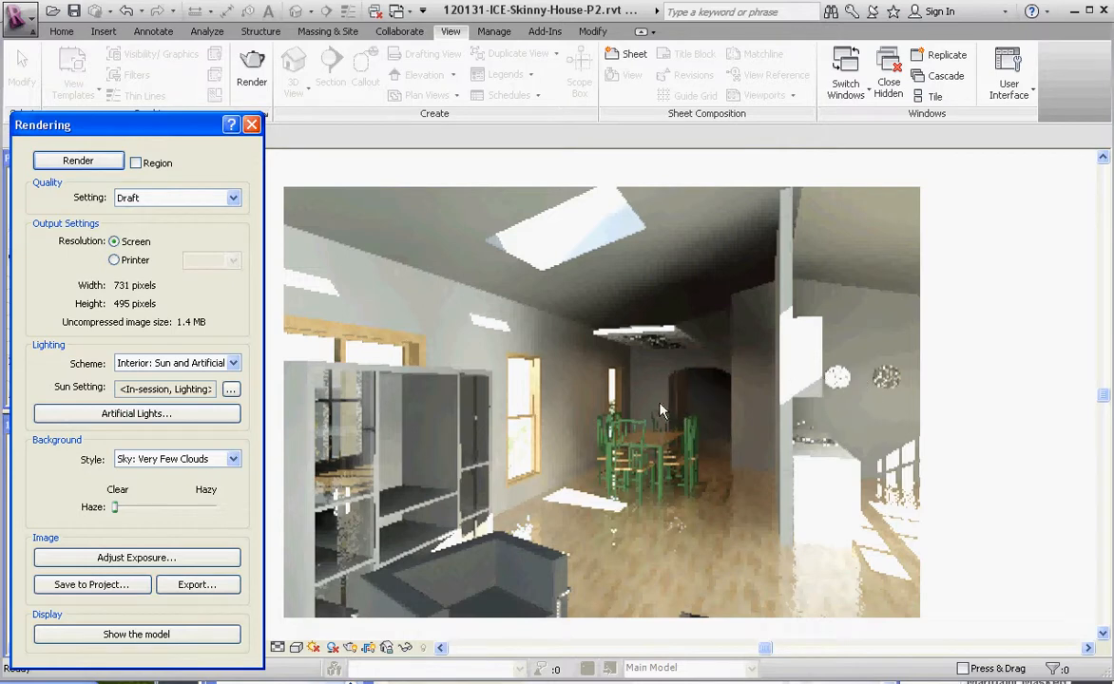